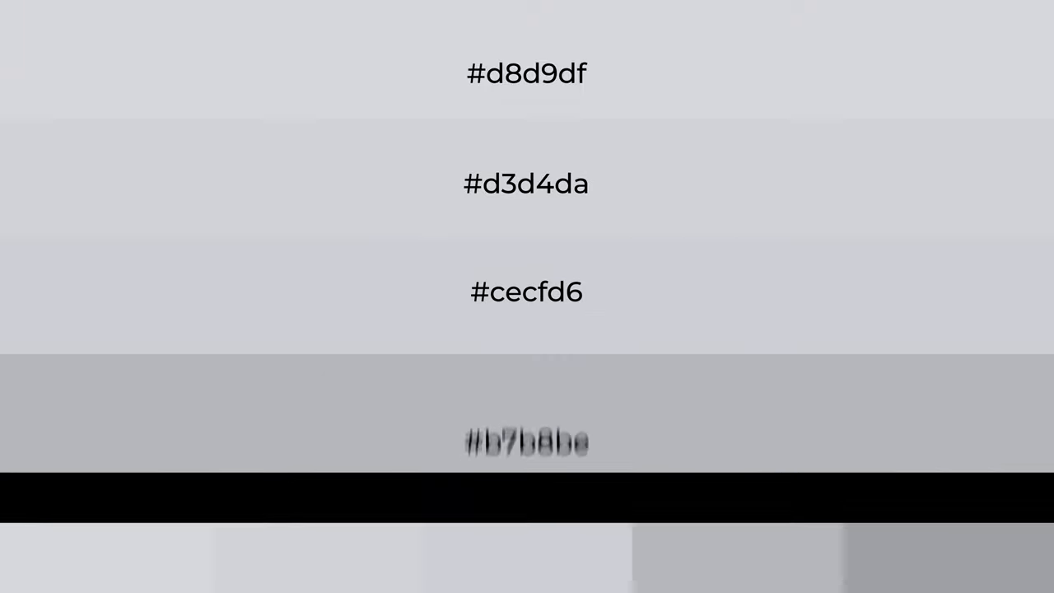
pyautogui.scroll(3)
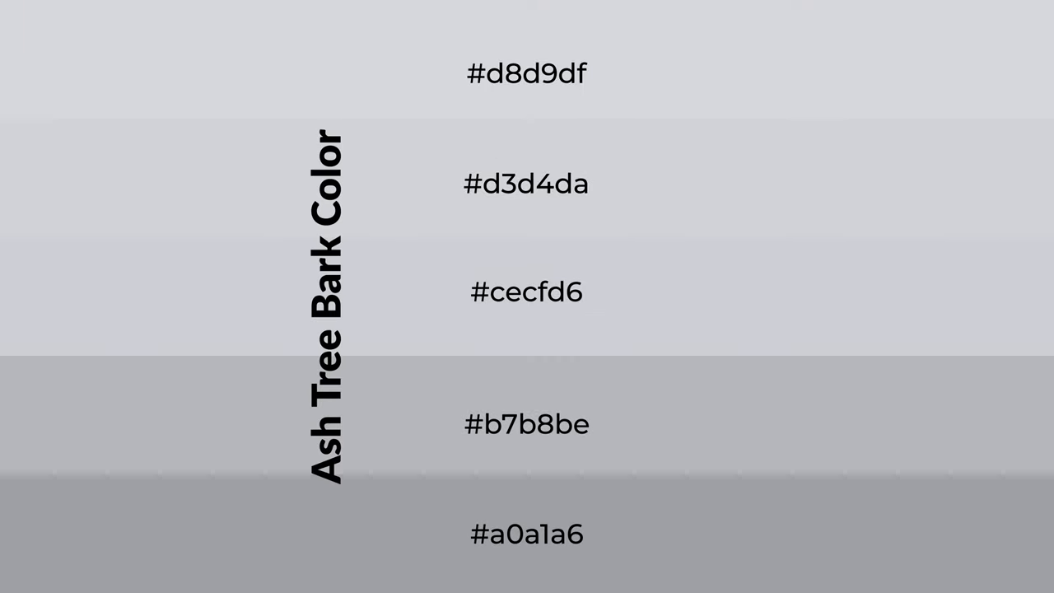